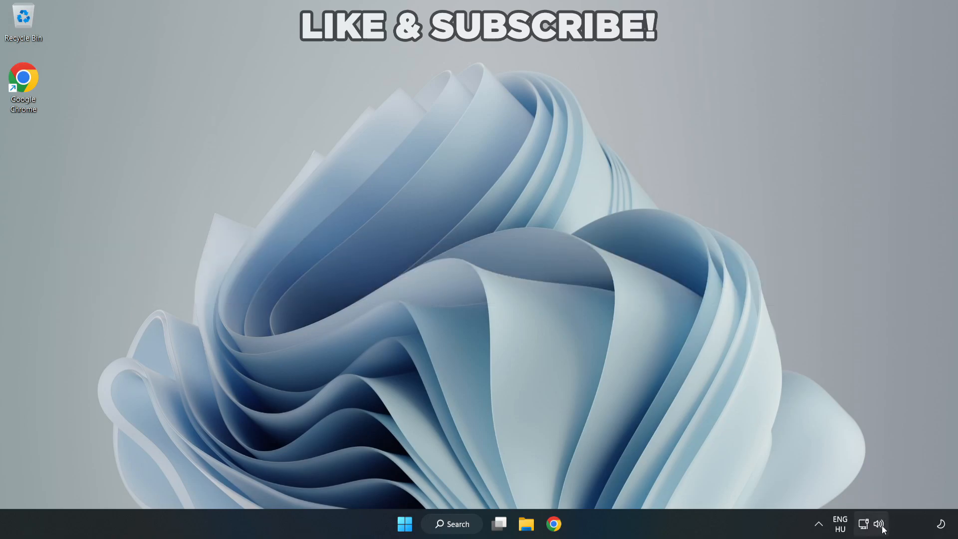
- Switch sound output to Speakers (High Definition Audio Device) from the Quick Settings volume device list
left_click(878, 524)
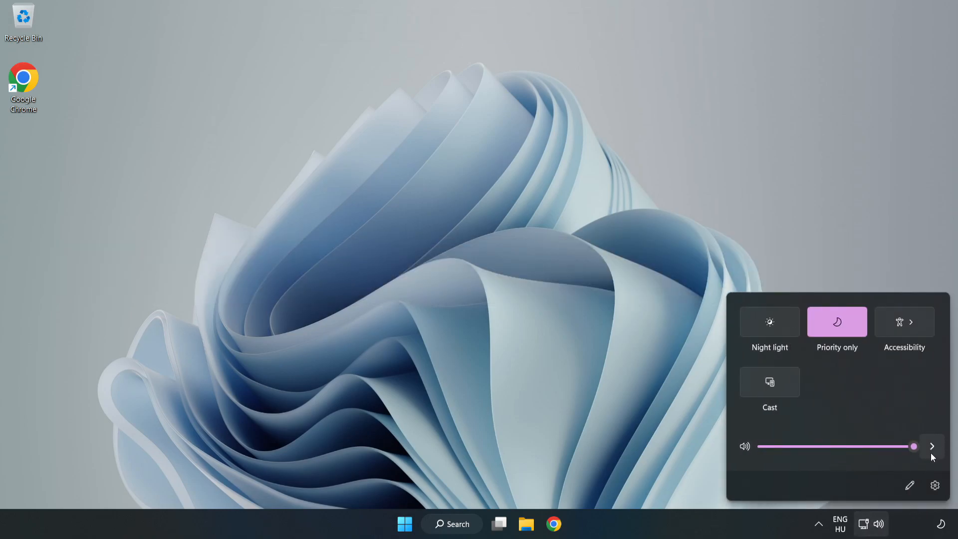
mouse_move(933, 446)
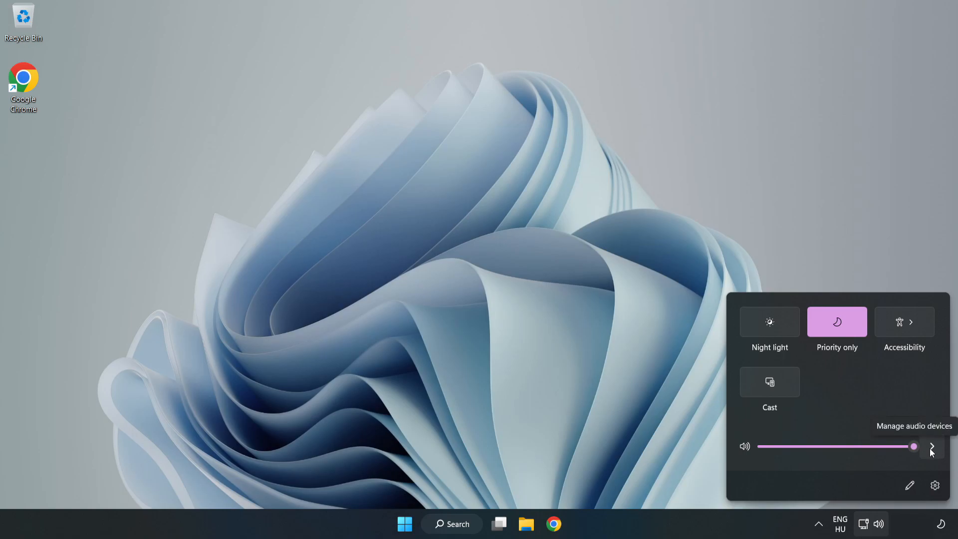
left_click(931, 446)
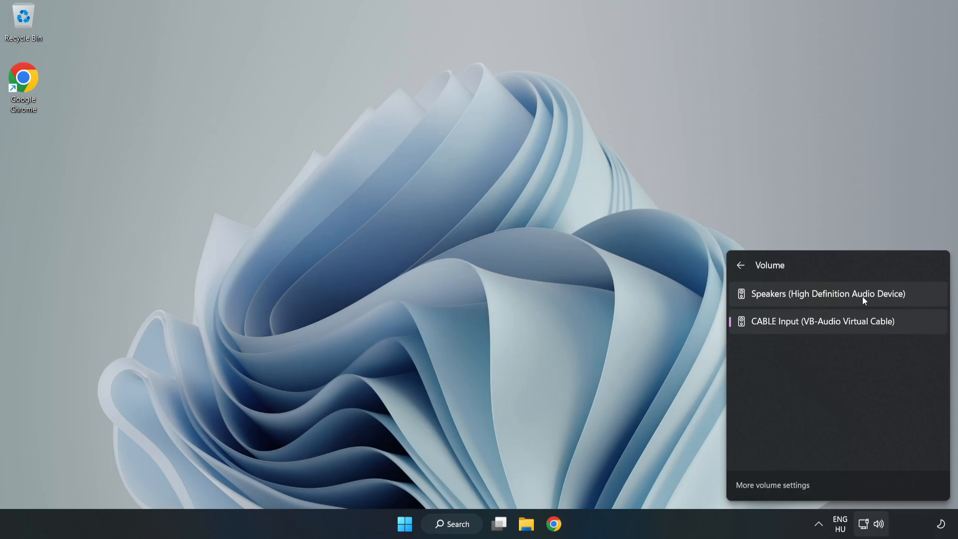
left_click(828, 293)
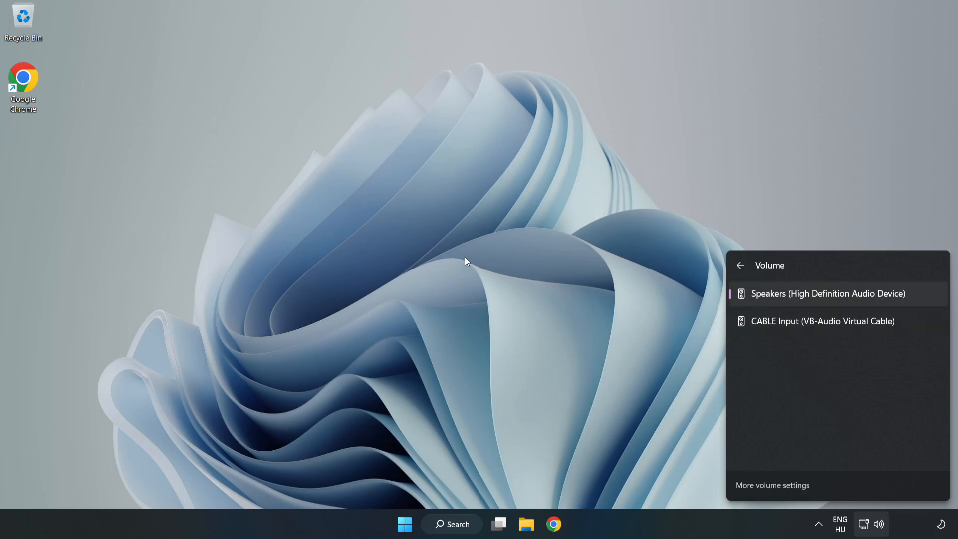
left_click(464, 262)
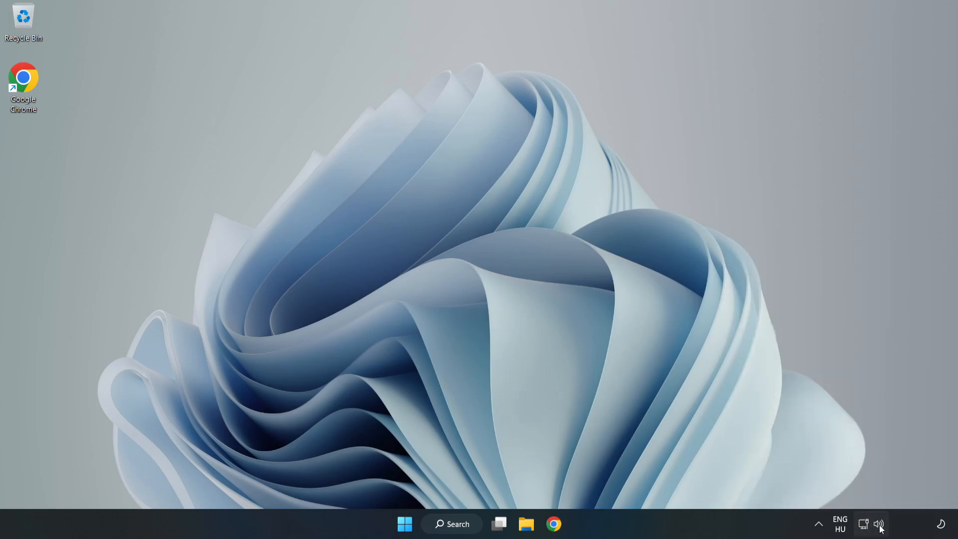
- Reset all sound devices and app volumes to recommended defaults in the Volume mixer, then close Settings
right_click(879, 524)
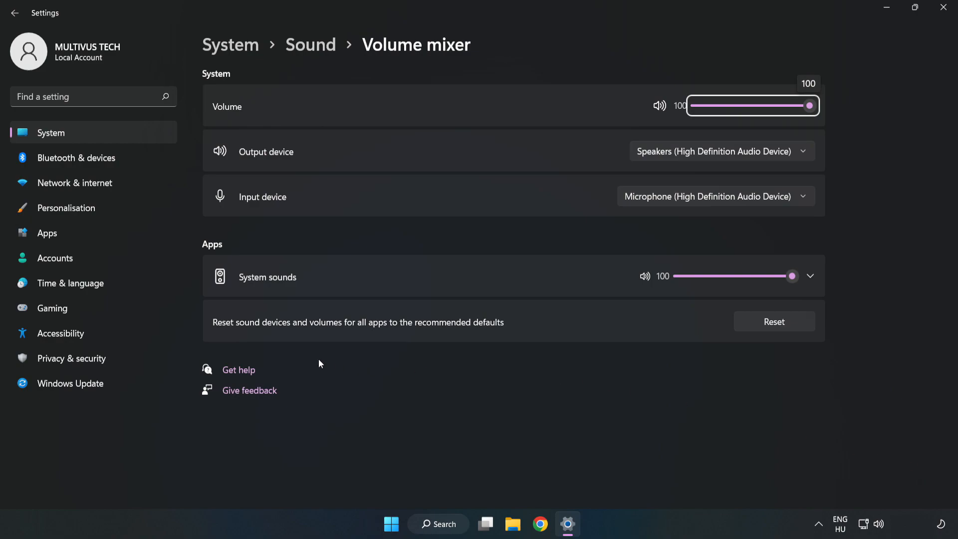
mouse_move(552, 325)
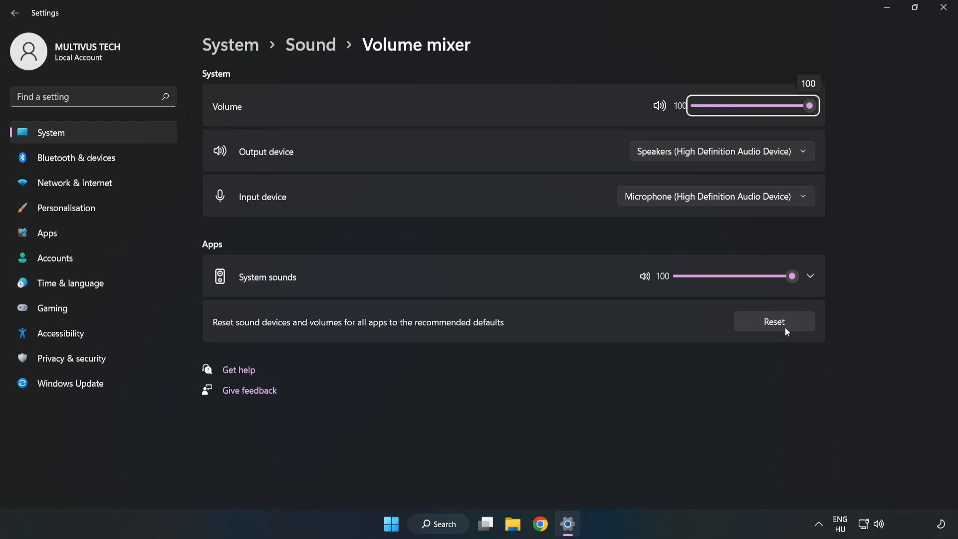
left_click(773, 322)
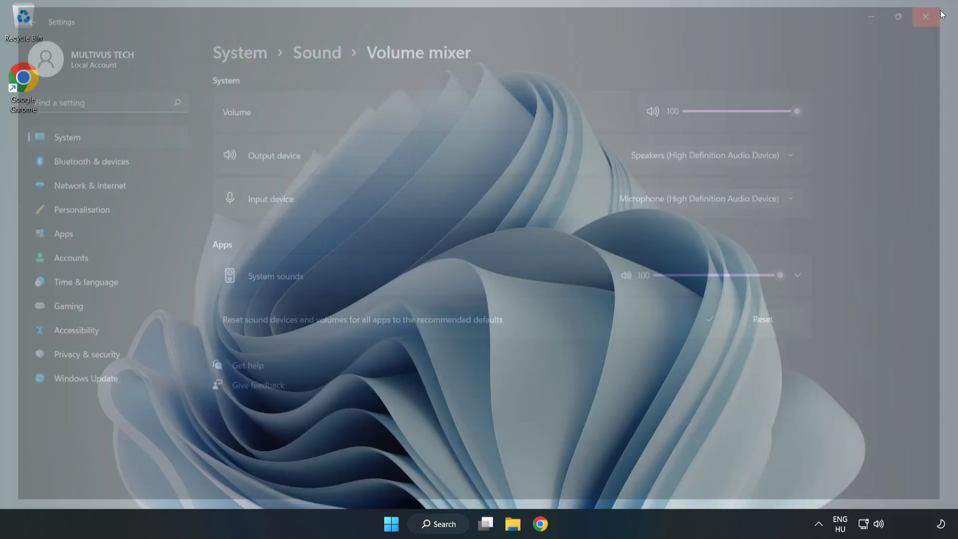
left_click(925, 16)
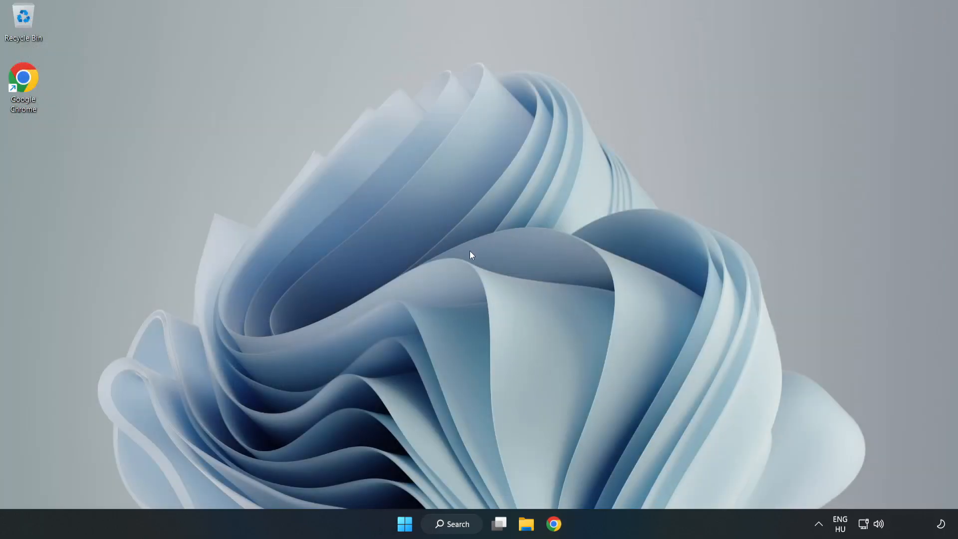
mouse_move(878, 524)
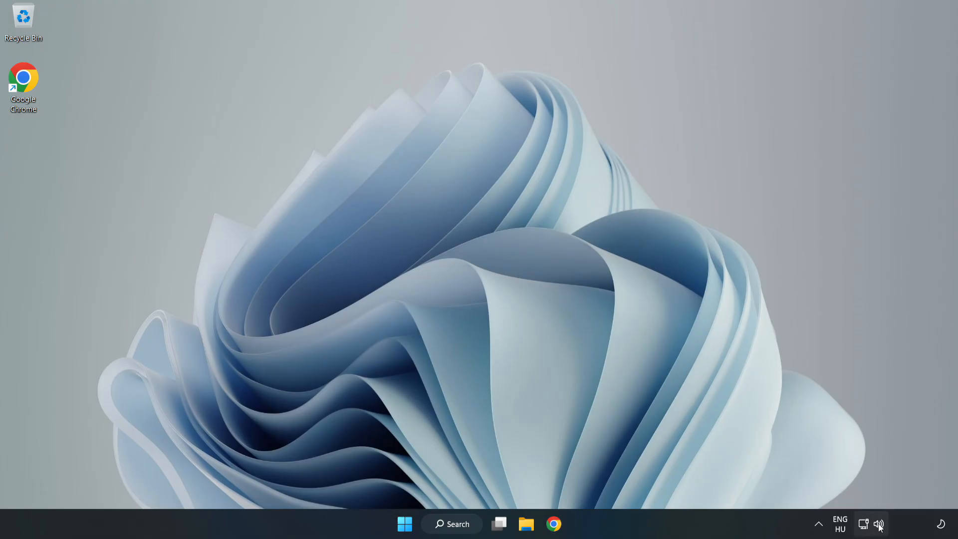
- Reach the Sound settings page from the volume icon and scroll toward More sound settings
right_click(879, 523)
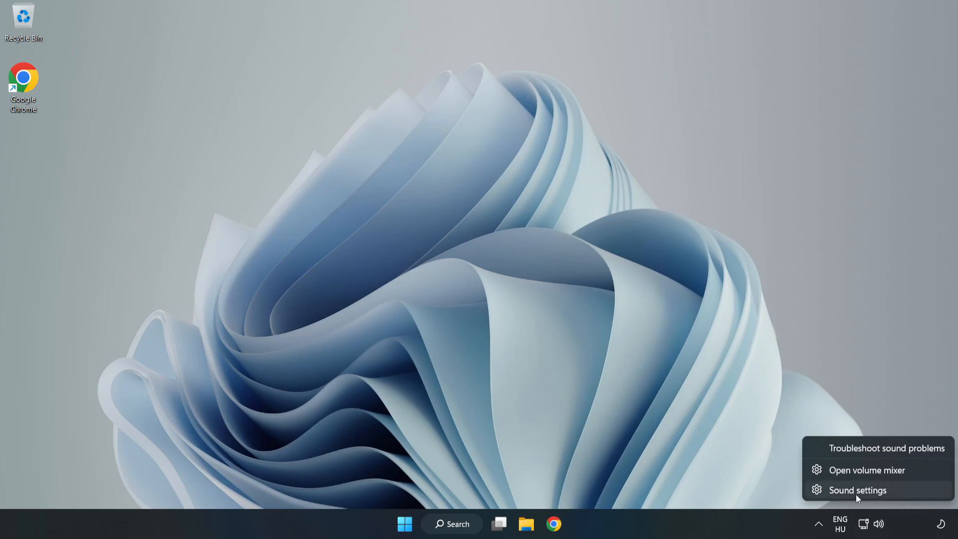
left_click(857, 490)
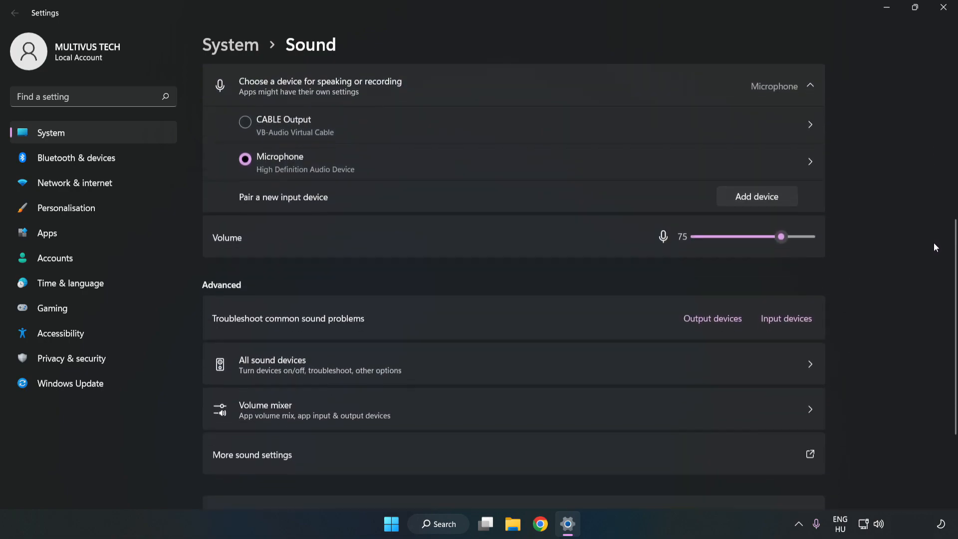
scroll("down", 3)
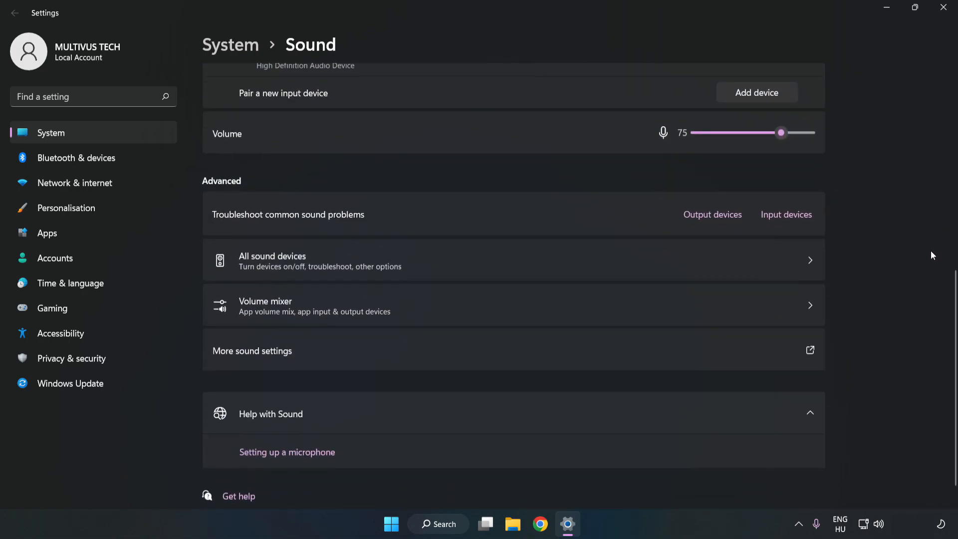
mouse_move(274, 362)
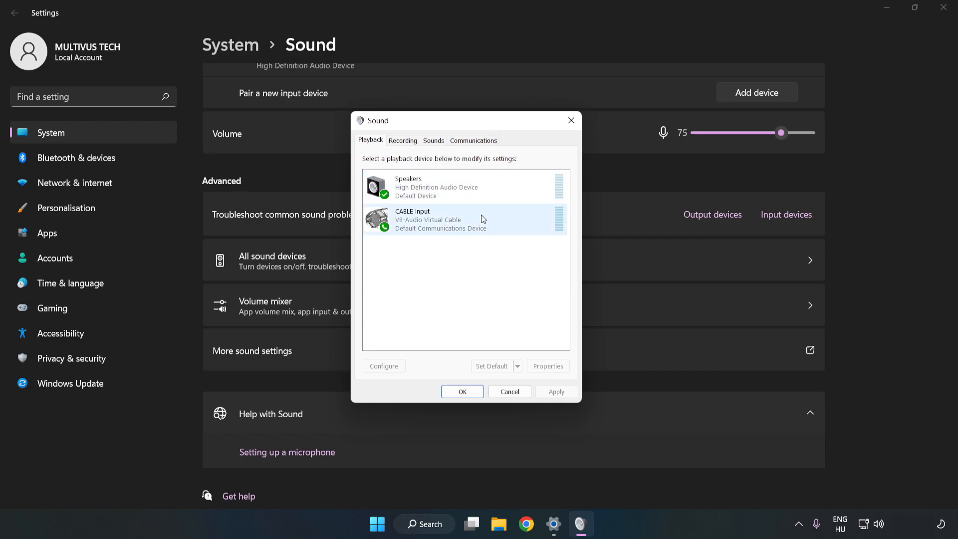
- Disable the CABLE Input playback device, leaving Speakers as default
left_click(465, 219)
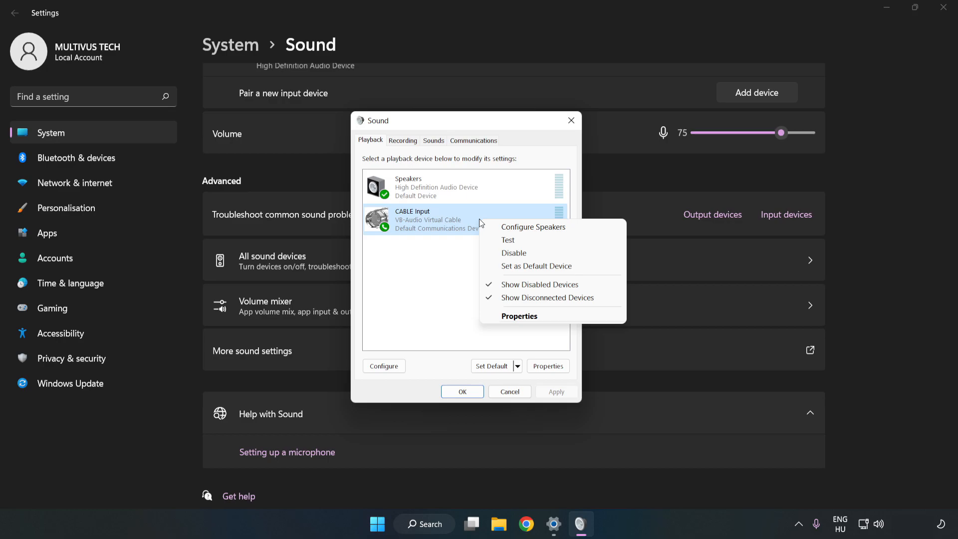
mouse_move(532, 253)
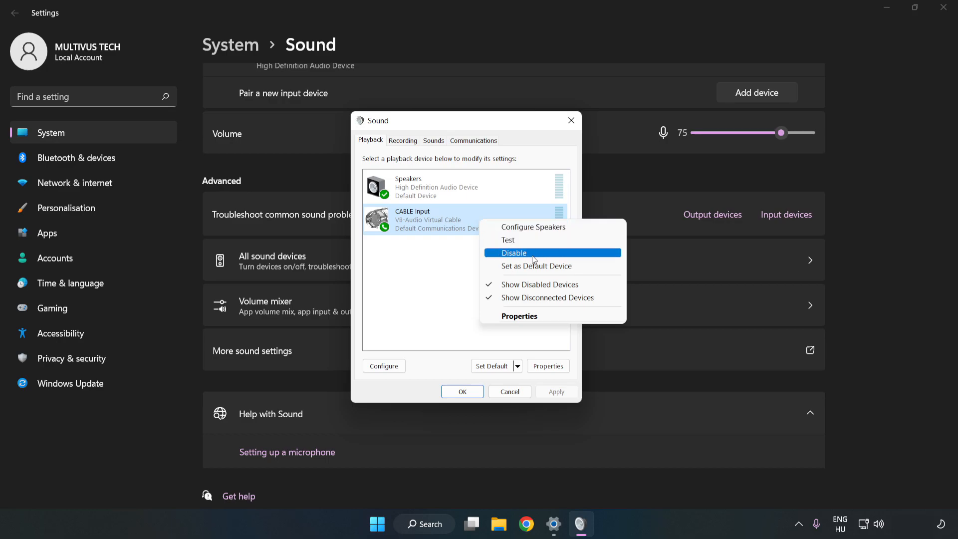
left_click(514, 253)
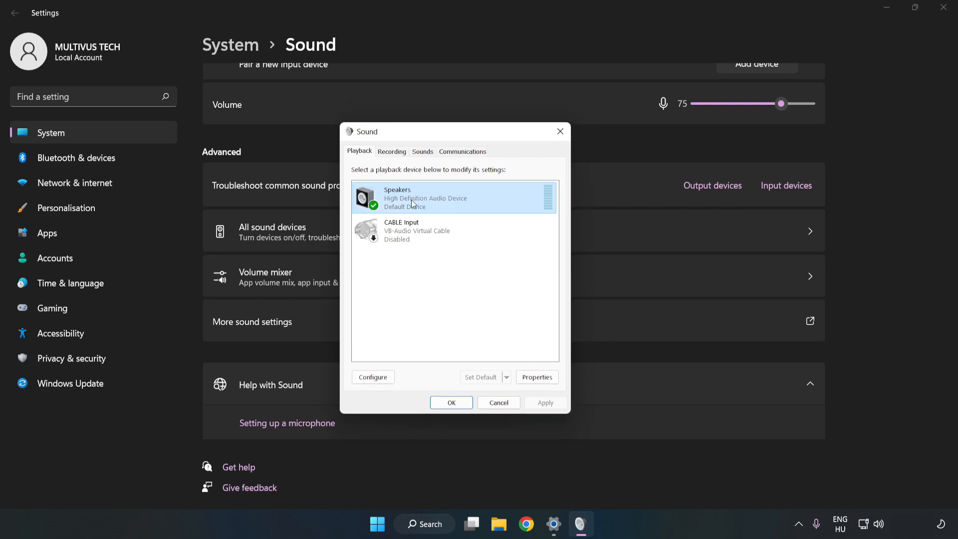
right_click(427, 198)
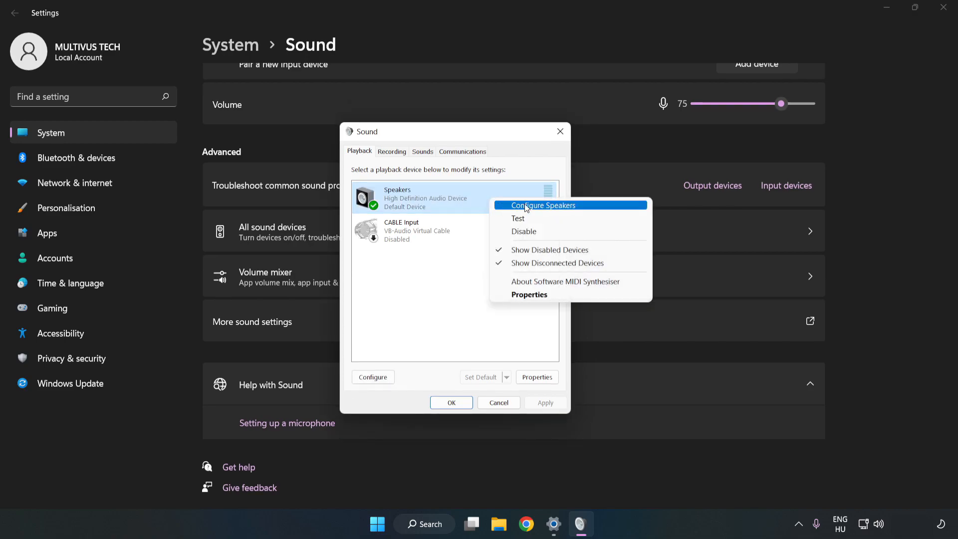
mouse_move(544, 209)
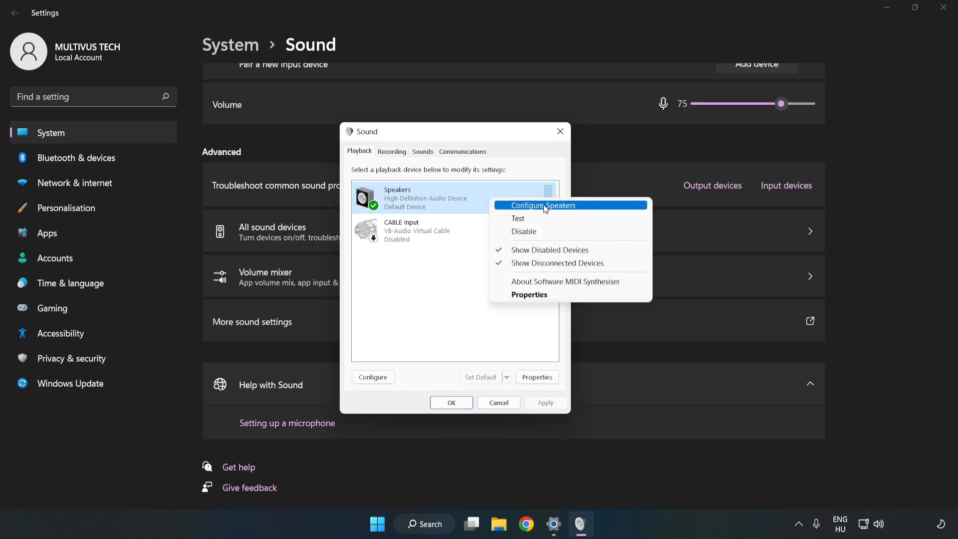
- Configure Speakers as 7.1 Surround with all optional speakers included
left_click(542, 204)
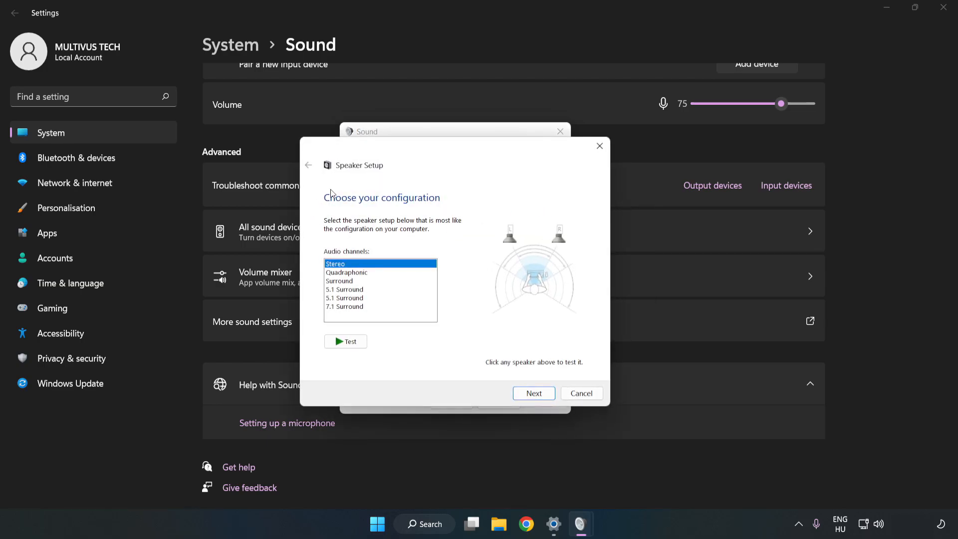
left_click(345, 305)
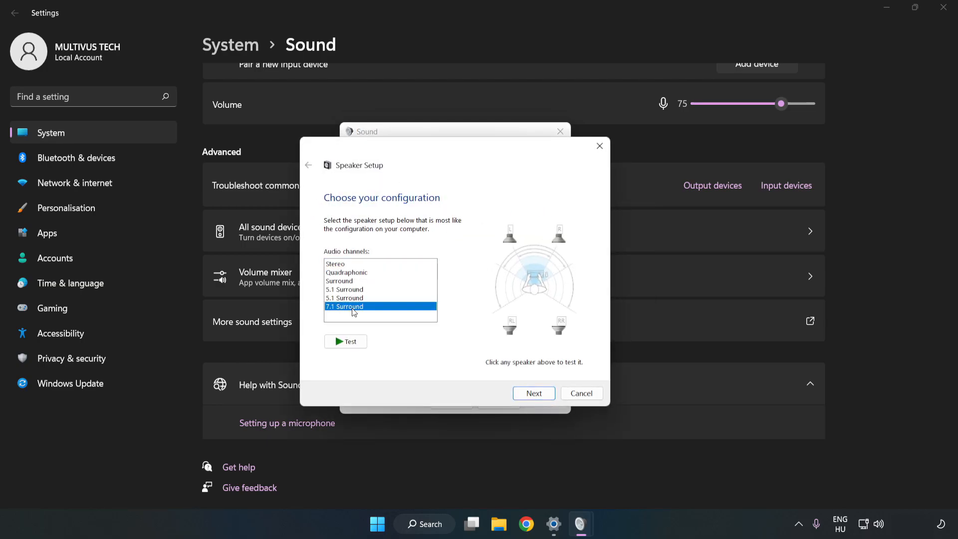
left_click(532, 393)
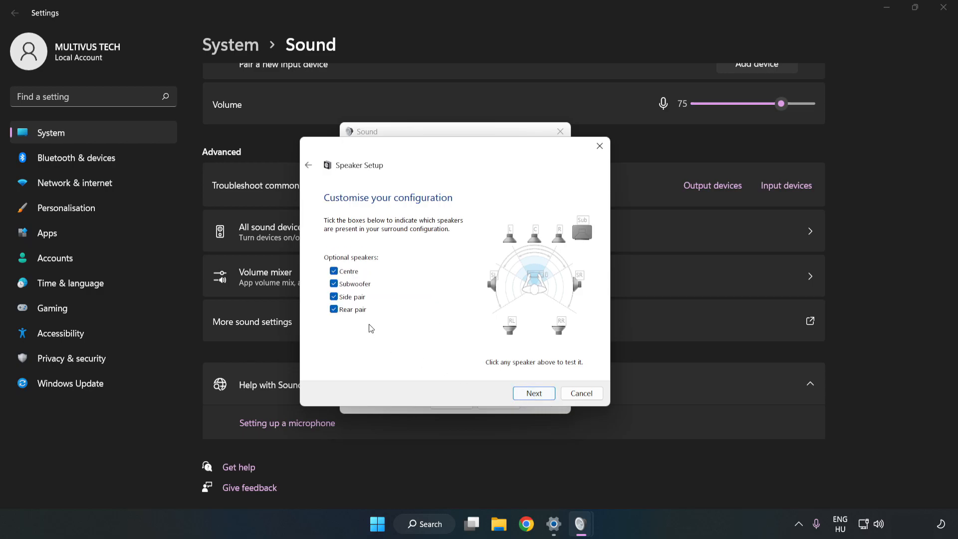
left_click(533, 392)
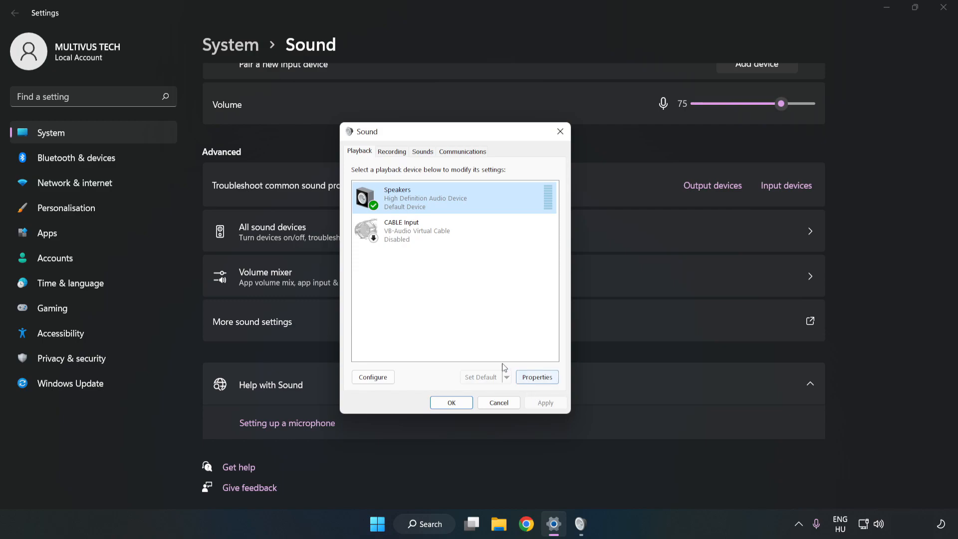
mouse_move(536, 377)
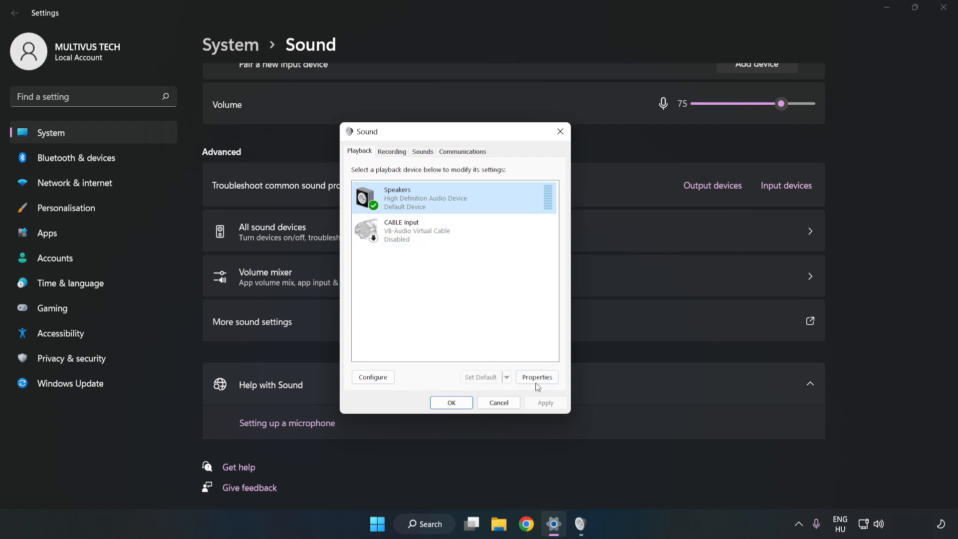
- Turn off all audio enhancements in the Speakers properties and apply the change
left_click(536, 377)
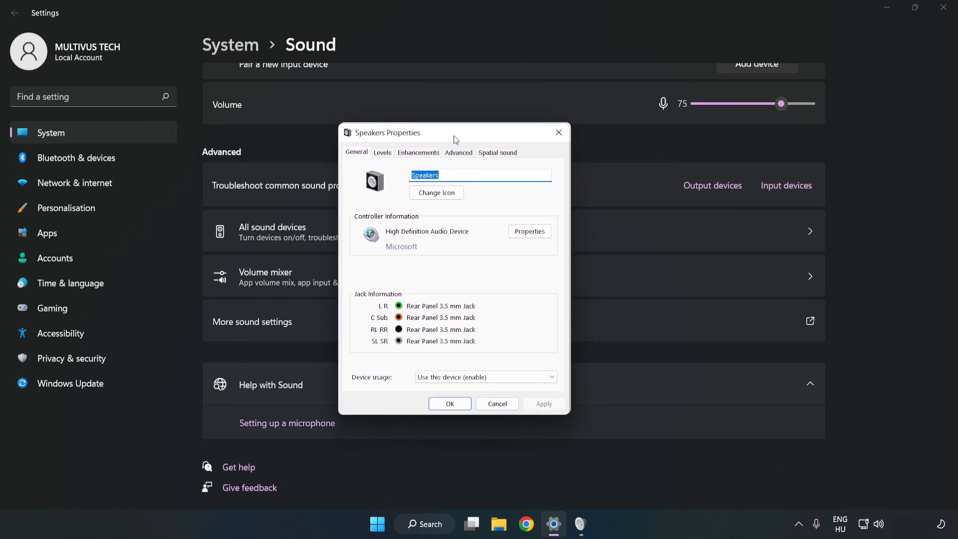
left_click(418, 153)
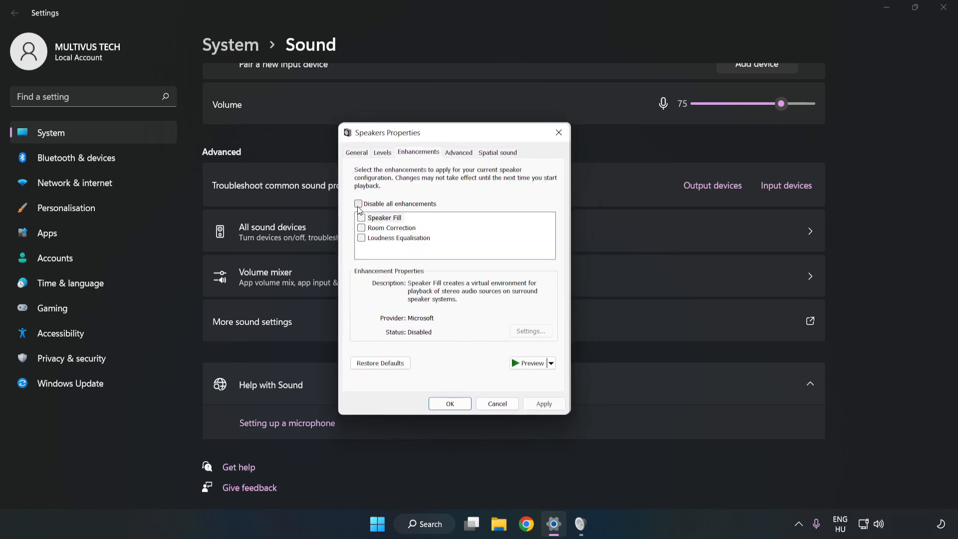
left_click(358, 204)
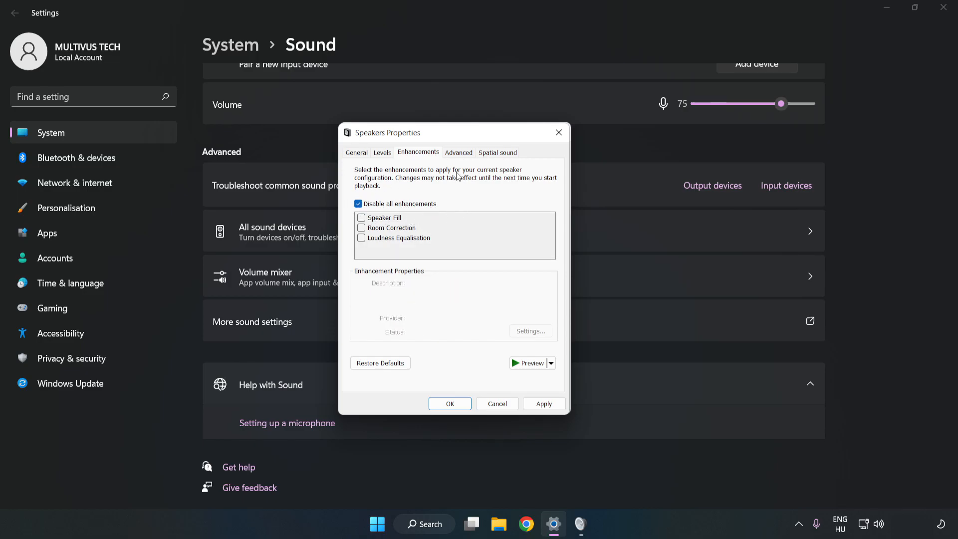
left_click(458, 152)
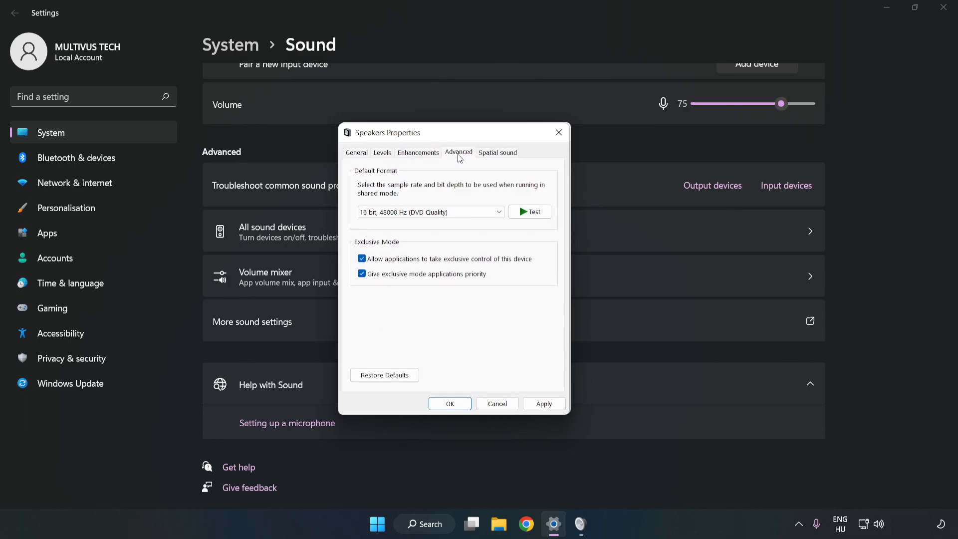
left_click(430, 211)
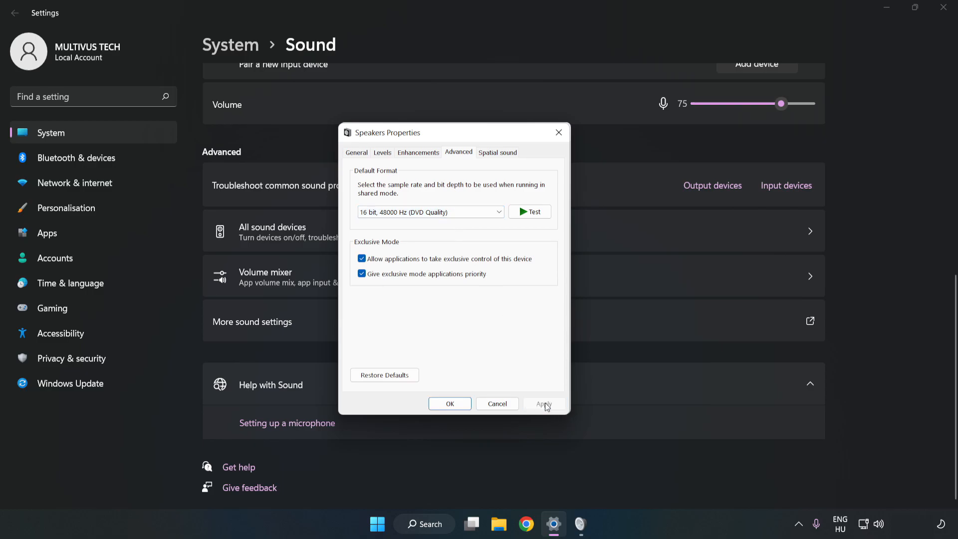
- Confirm the playback device settings and close the Sound window and Settings
left_click(449, 404)
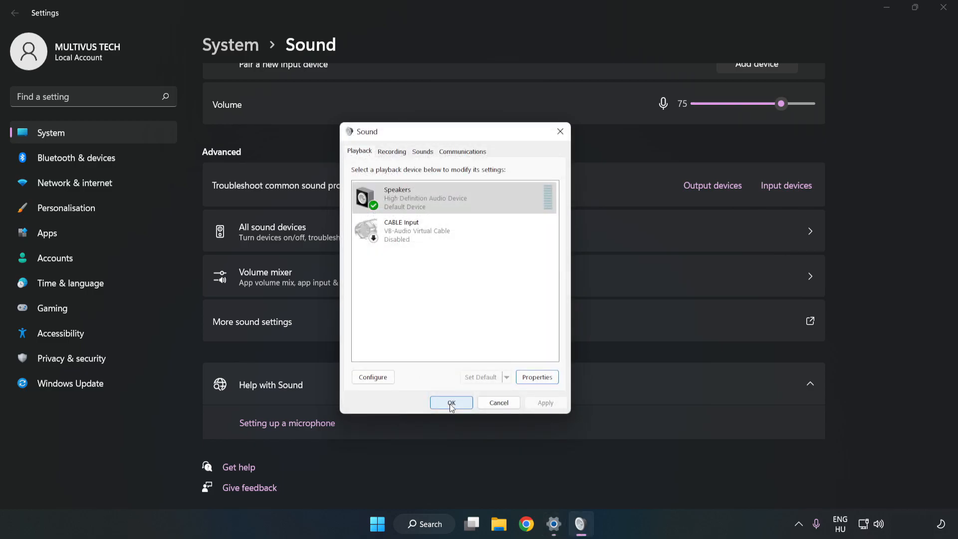
left_click(451, 402)
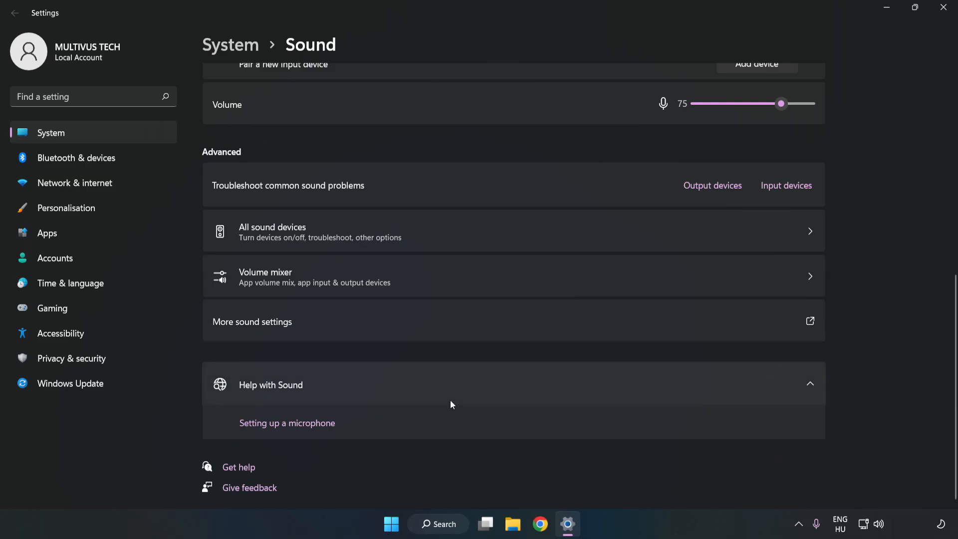
mouse_move(946, 9)
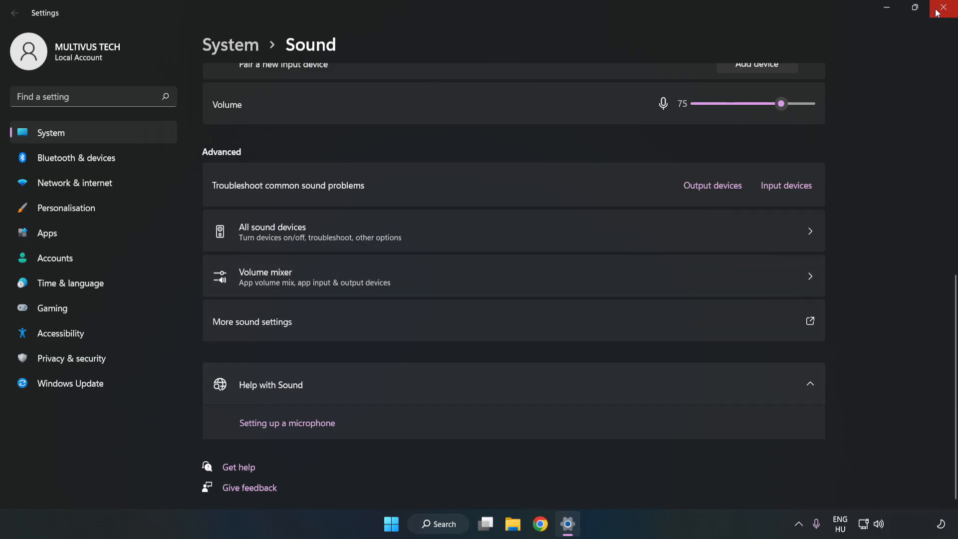
left_click(946, 8)
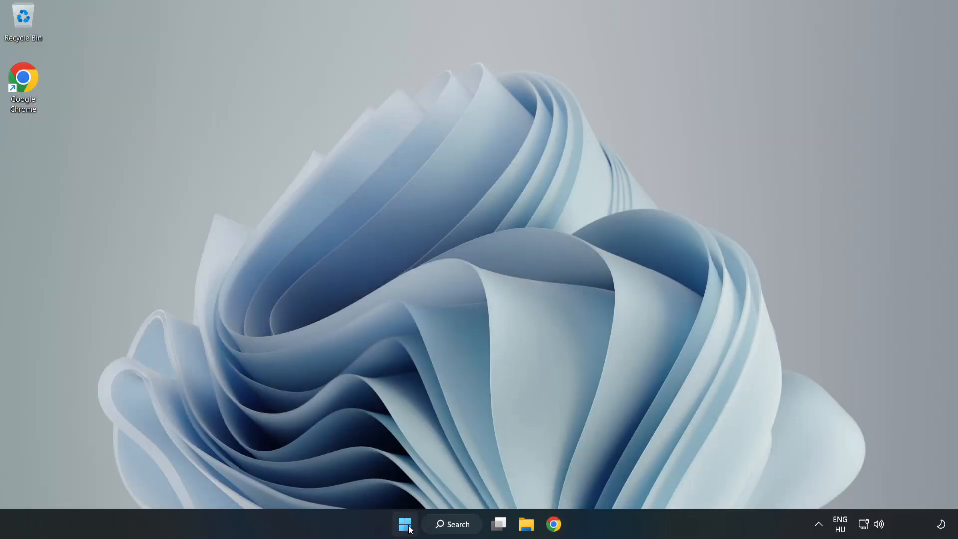
left_click(405, 523)
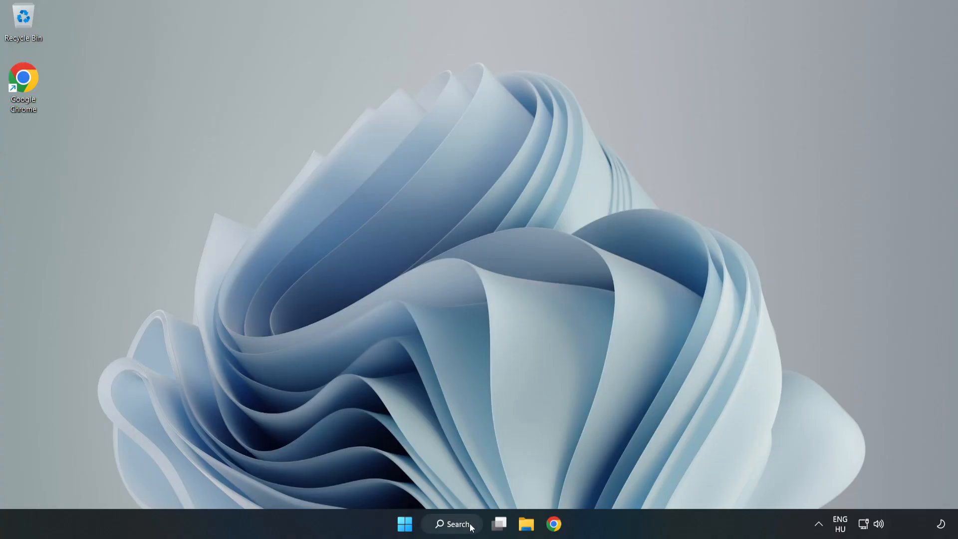
- Find Device Manager through Windows Search and launch it
left_click(451, 524)
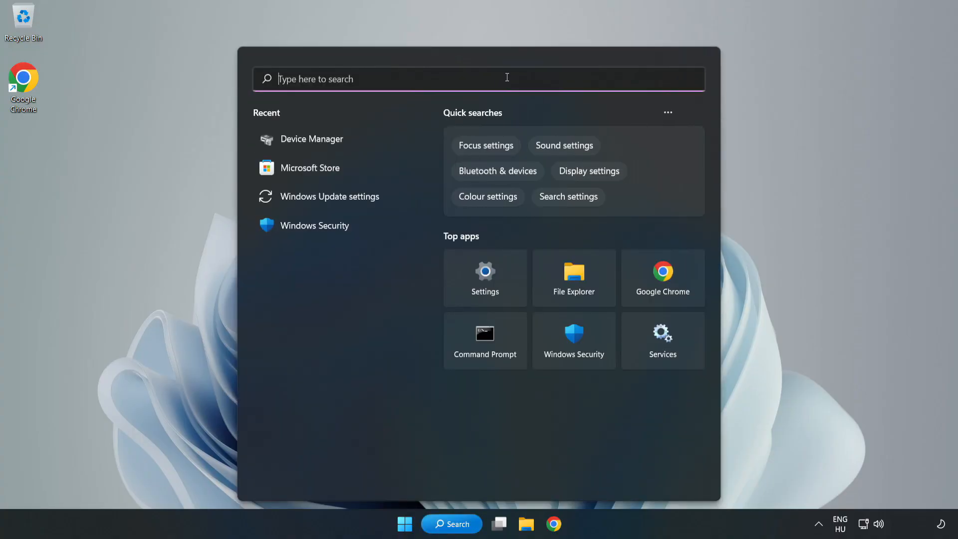
type("device mag")
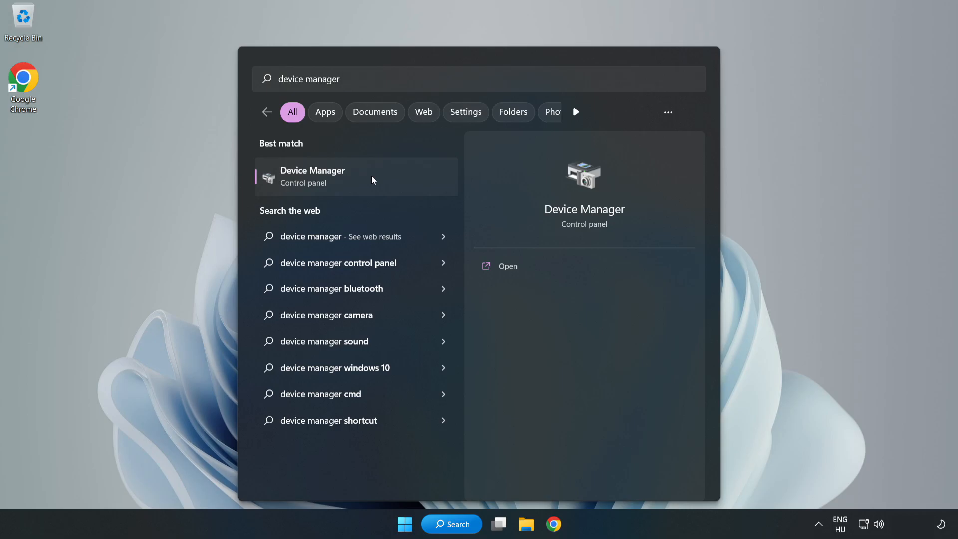
left_click(356, 176)
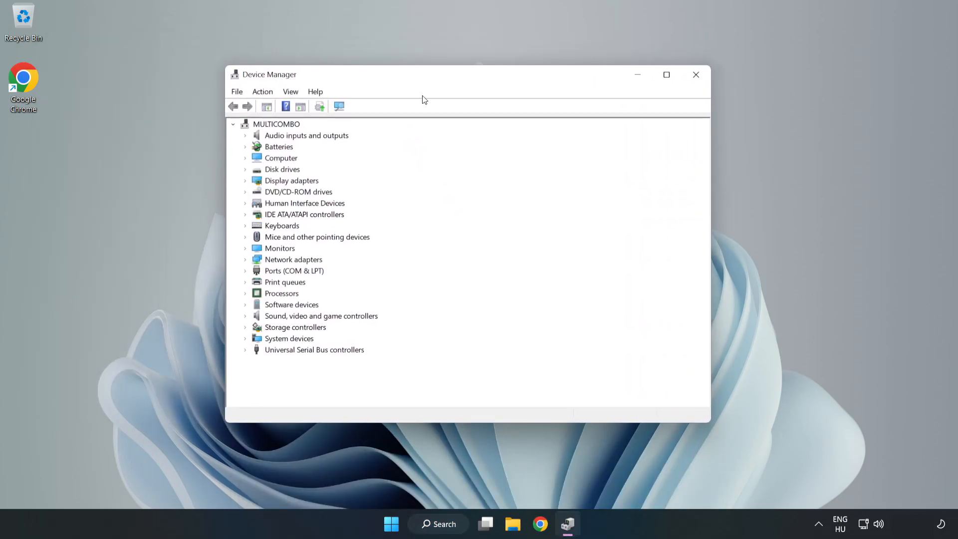
- Start Update driver for High Definition Audio Device under Sound, video and game controllers
left_click(320, 316)
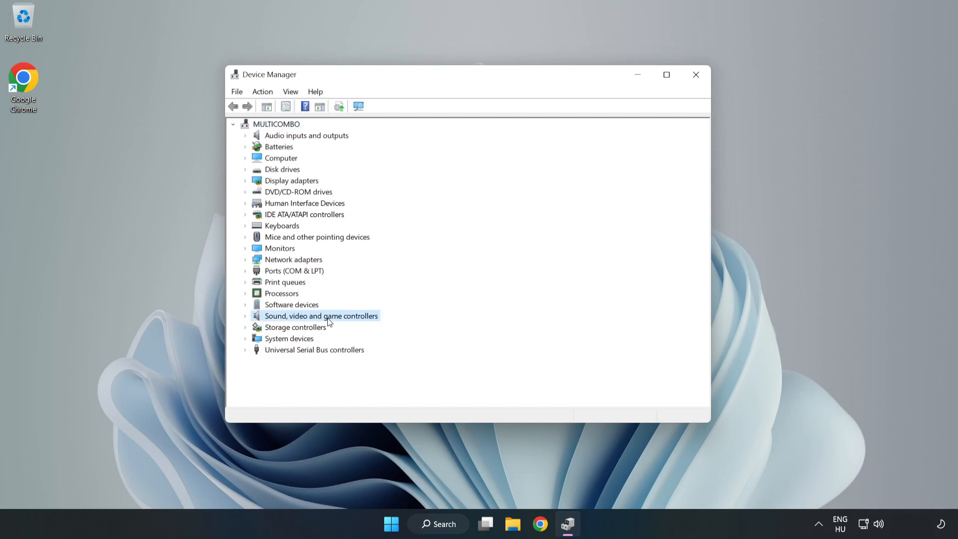
mouse_move(247, 316)
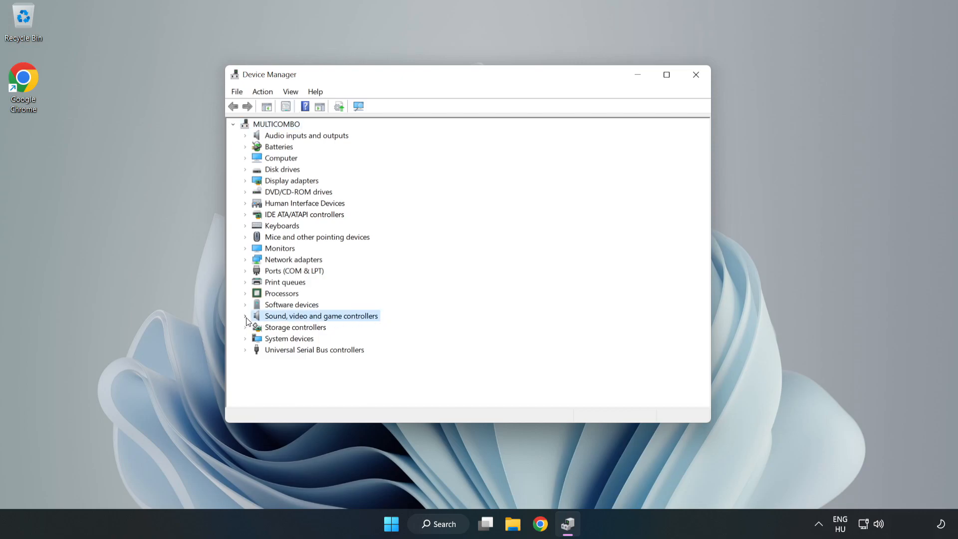
left_click(245, 316)
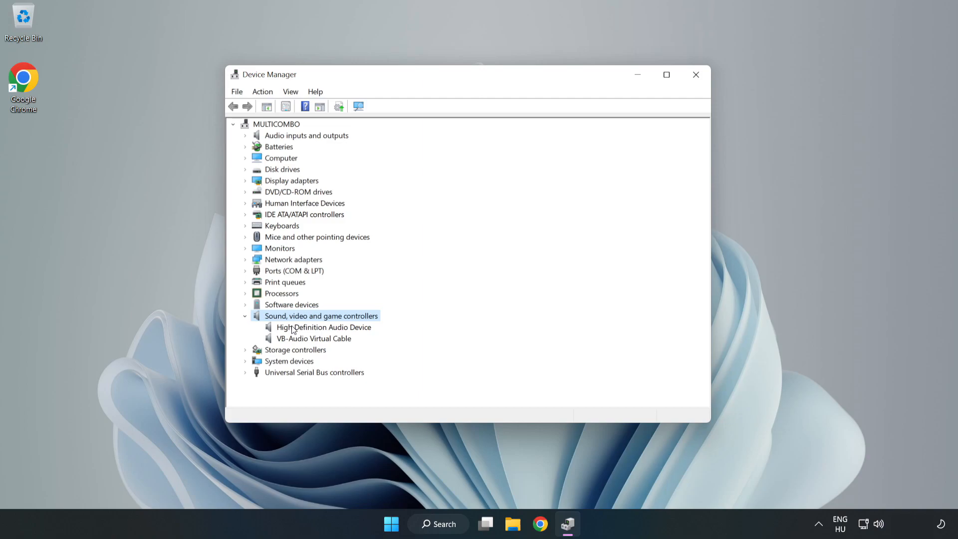
left_click(324, 327)
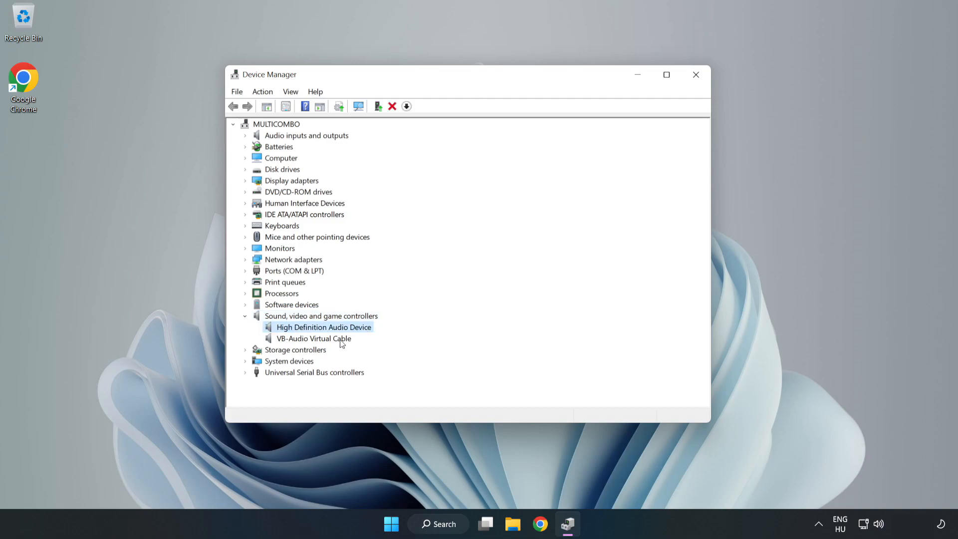
right_click(323, 326)
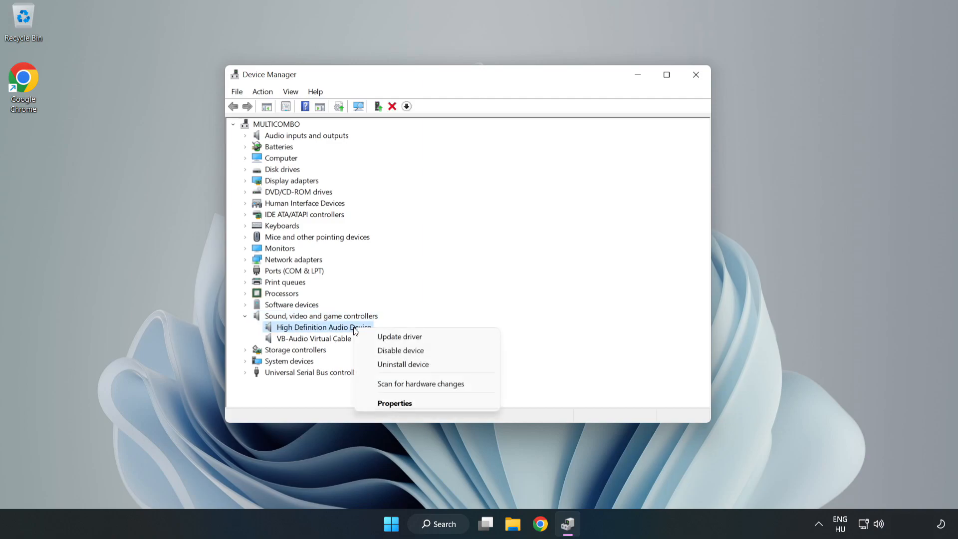
mouse_move(399, 335)
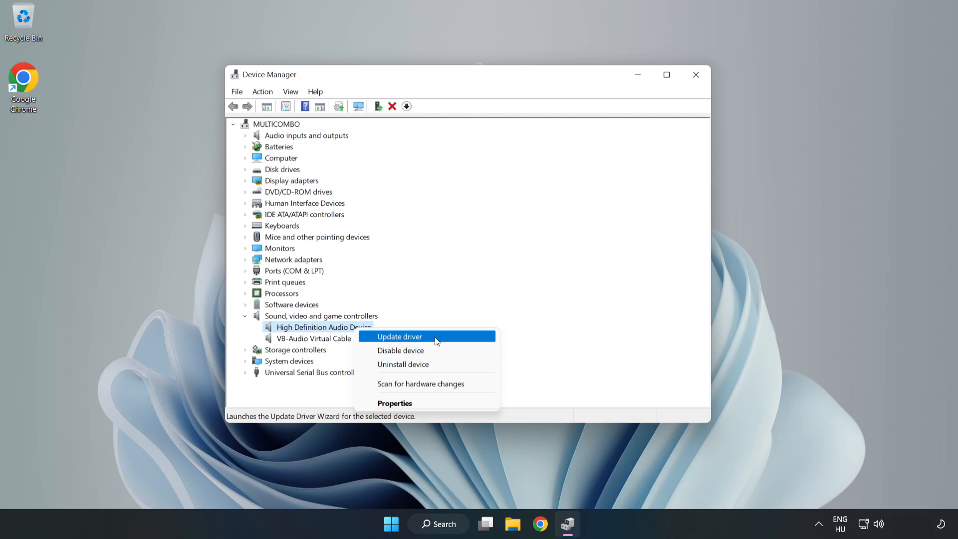
left_click(399, 337)
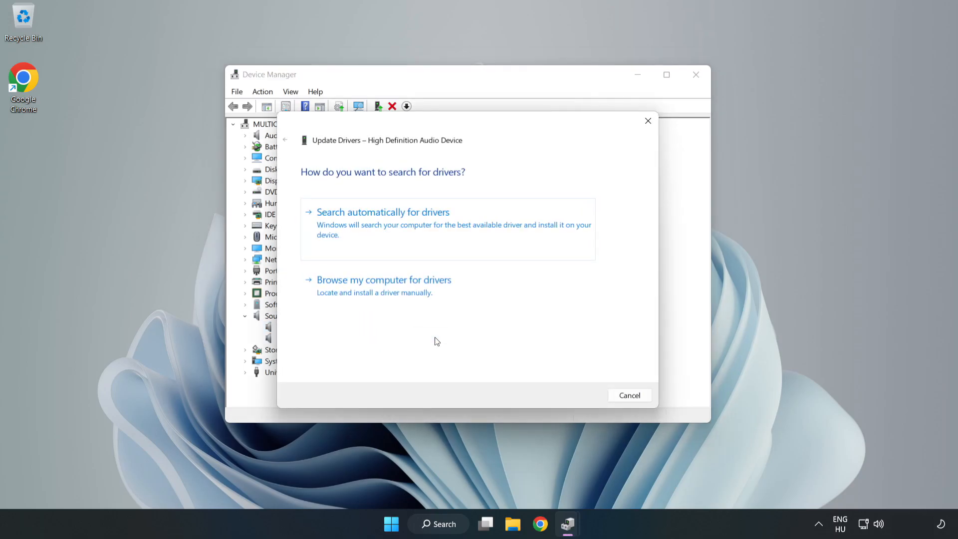
mouse_move(343, 225)
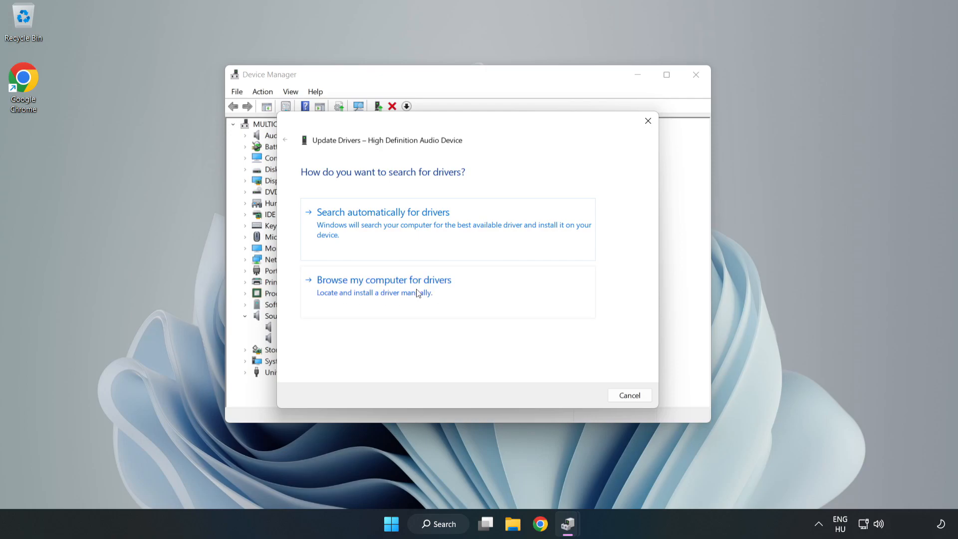
- Reinstall the compatible High Definition Audio Device driver from the local list and close the wizard
left_click(383, 279)
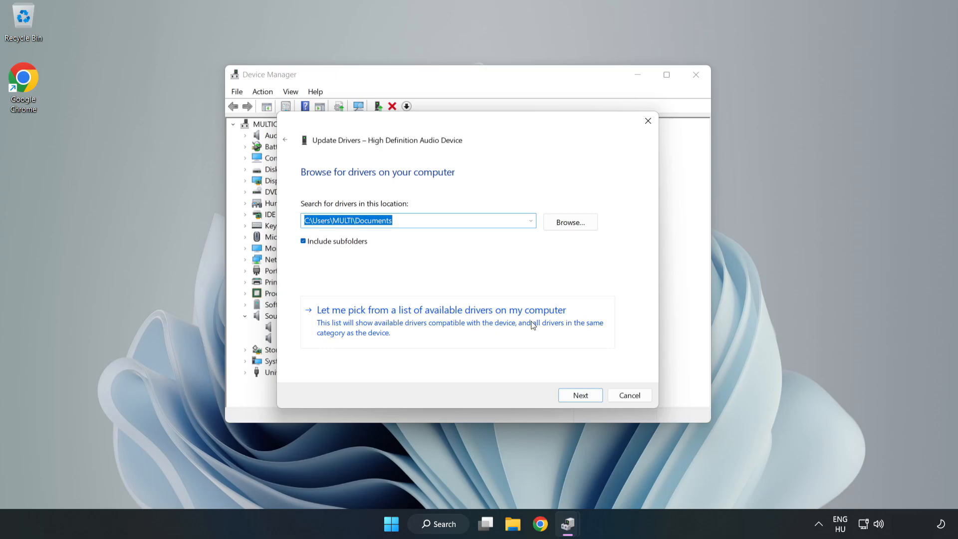
mouse_move(498, 328)
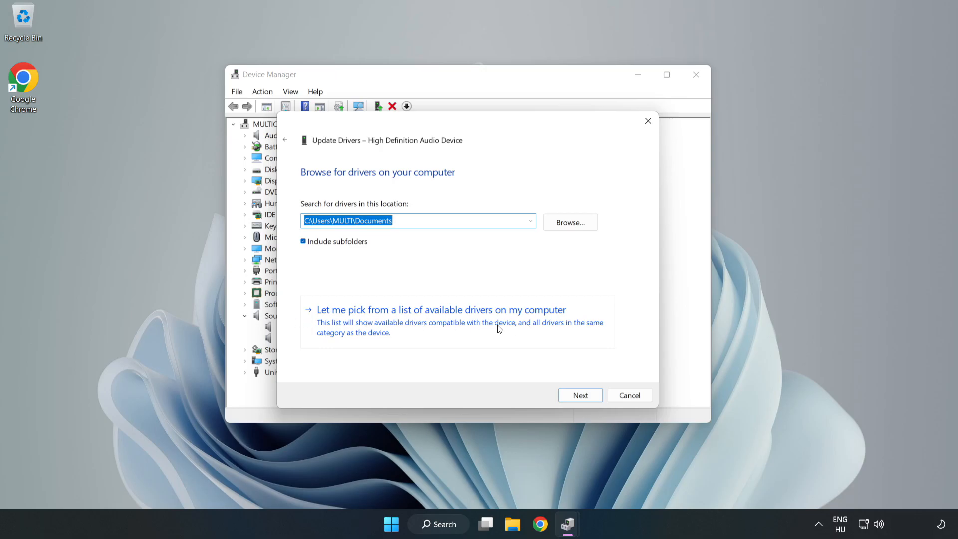
left_click(440, 310)
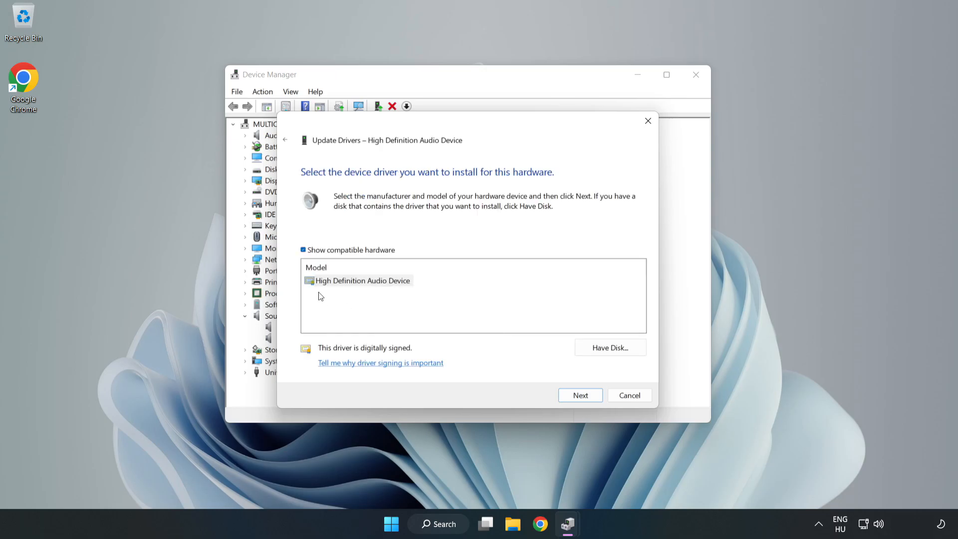
left_click(360, 280)
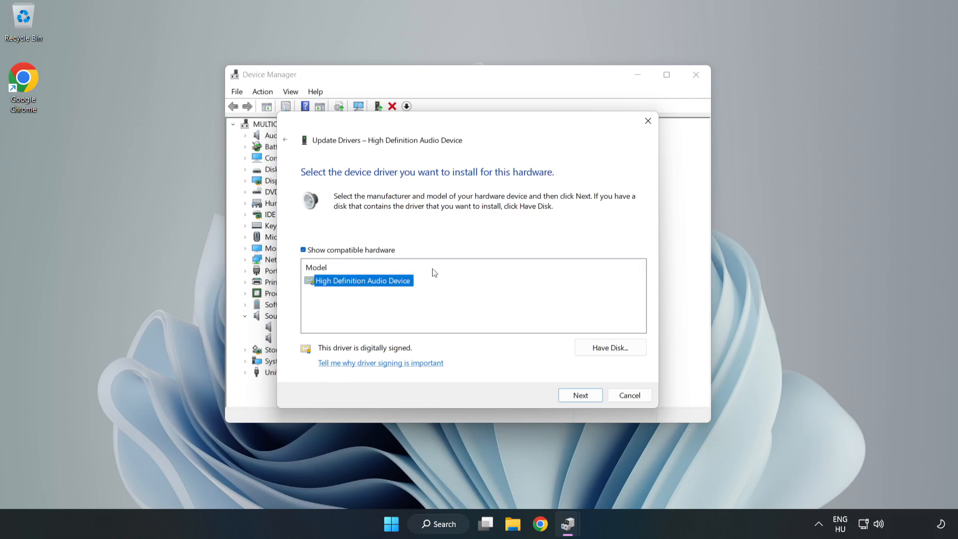
mouse_move(580, 395)
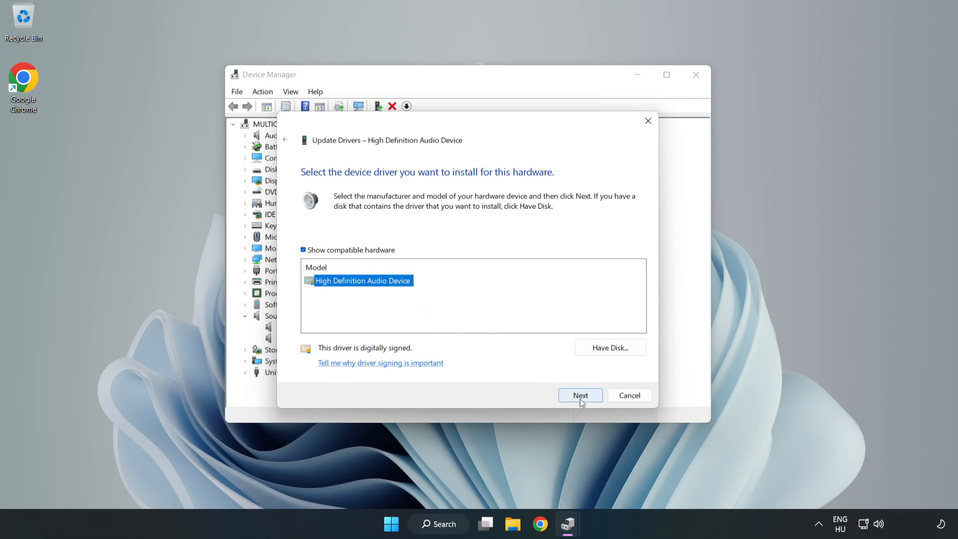
left_click(580, 395)
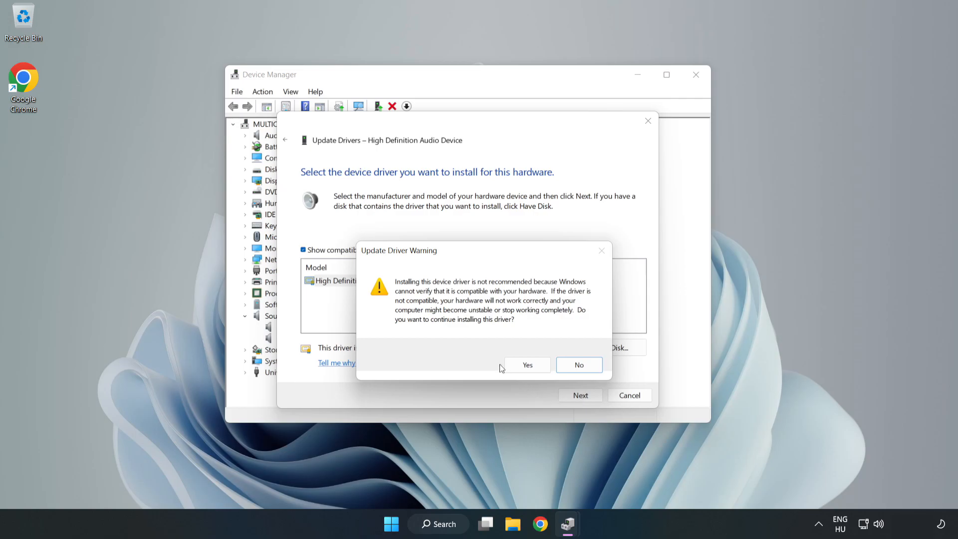
left_click(525, 365)
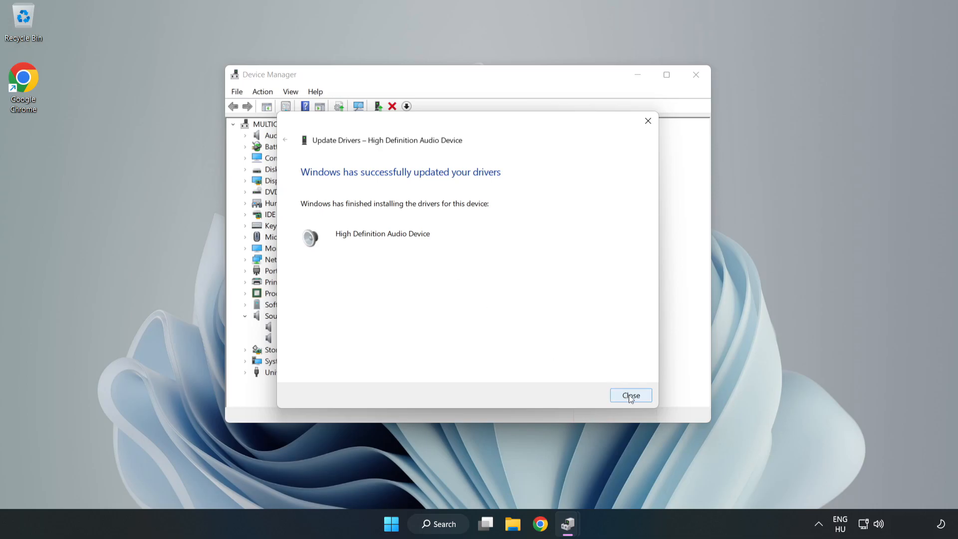
left_click(630, 395)
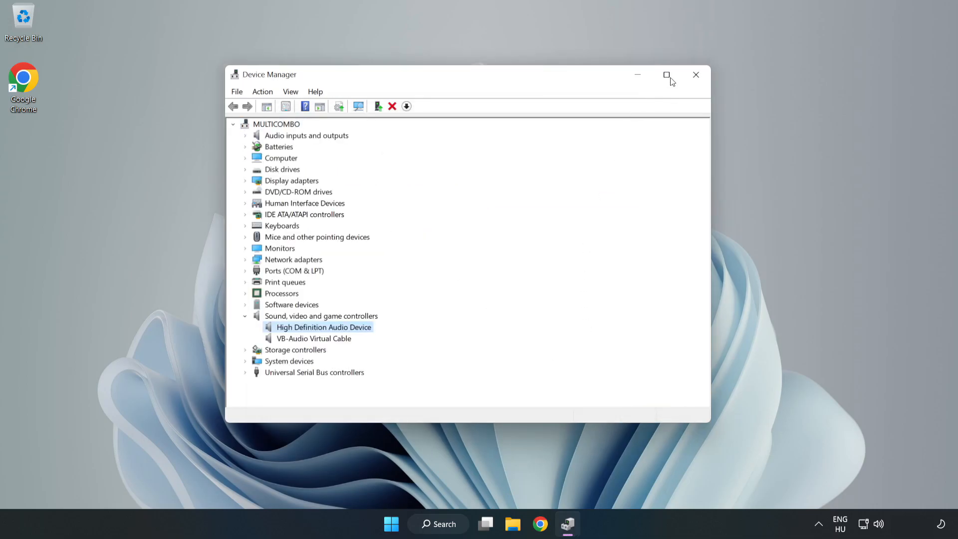
- Close Device Manager and run Troubleshoot sound problems from the volume icon
left_click(694, 74)
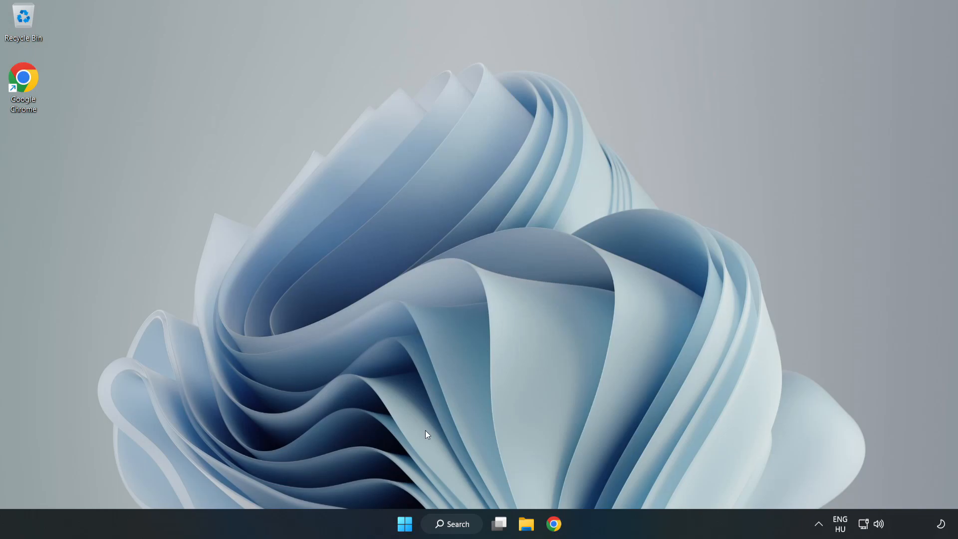
left_click(405, 524)
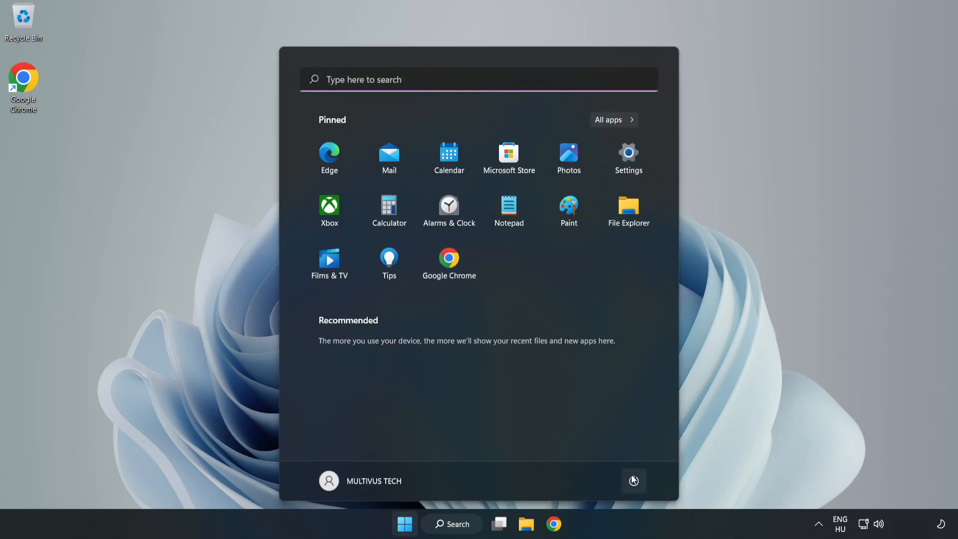
left_click(404, 524)
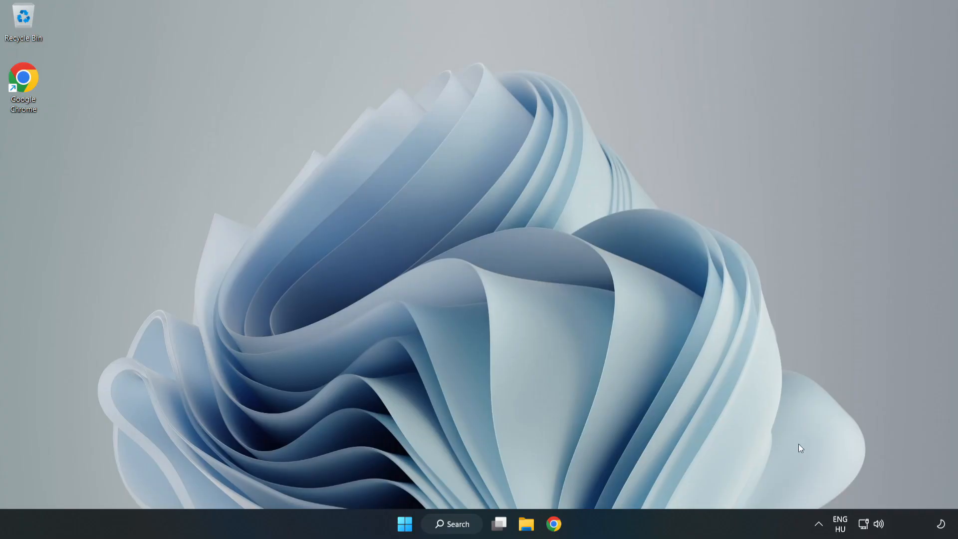
right_click(879, 523)
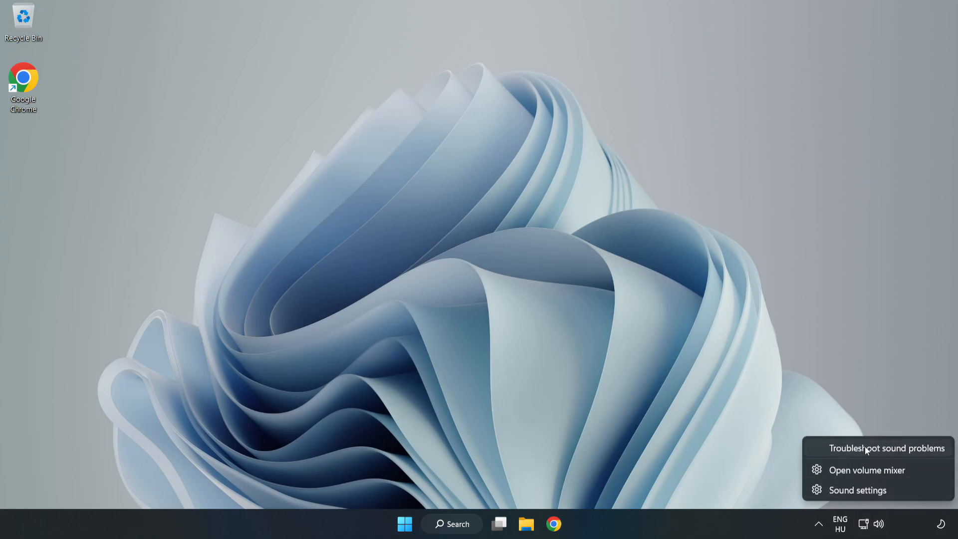
left_click(887, 448)
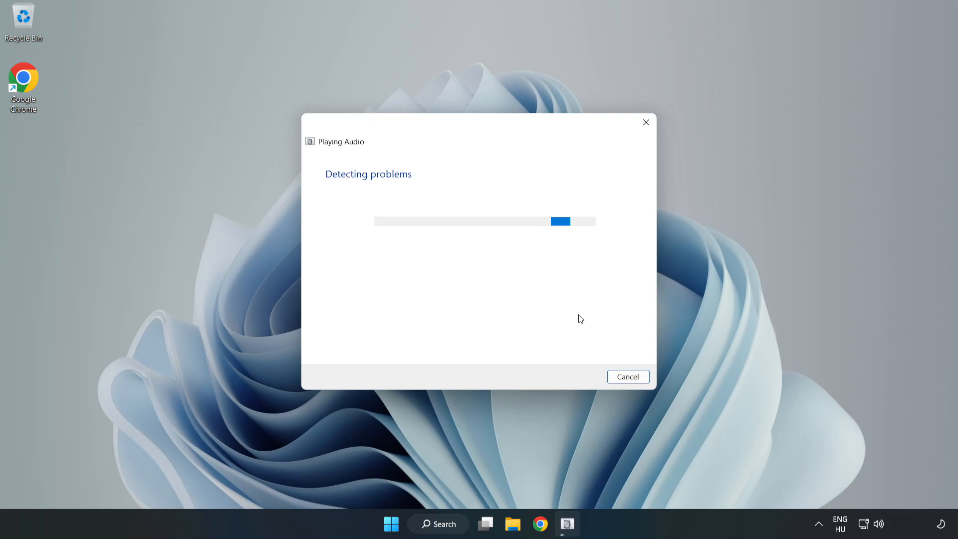